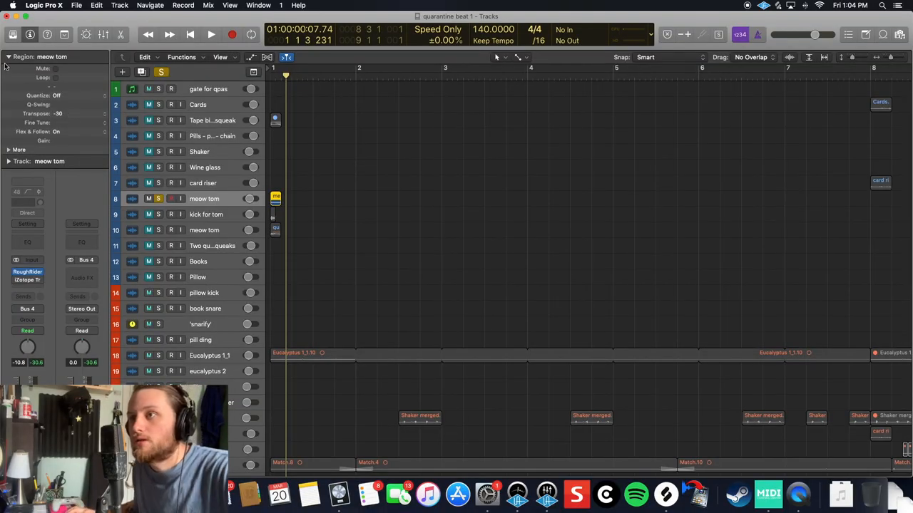
Open meow tom's RoughRider 2 compressor to view its ratio, attack and gain settings
{"action": "left_click", "coordinate": [27, 272]}
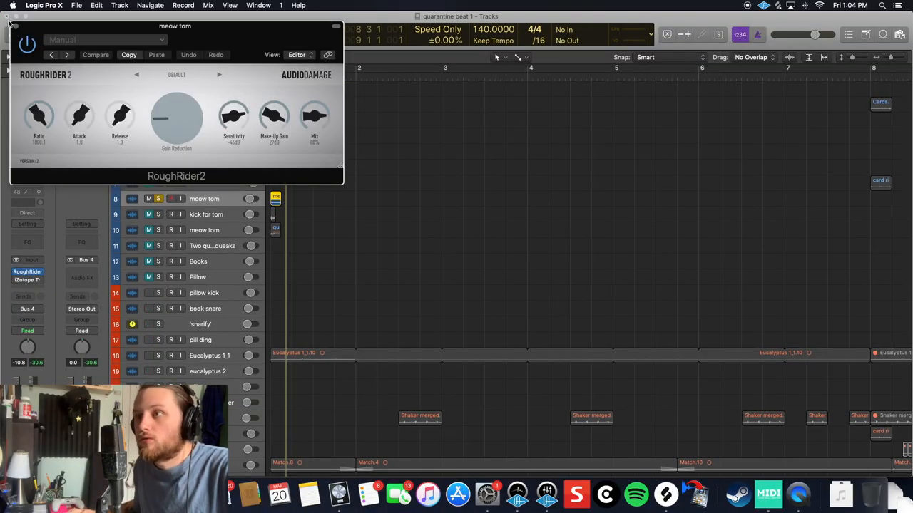
Close RoughRider and show Trash 2's Body – Hollow convolve module
{"action": "left_click", "coordinate": [14, 27]}
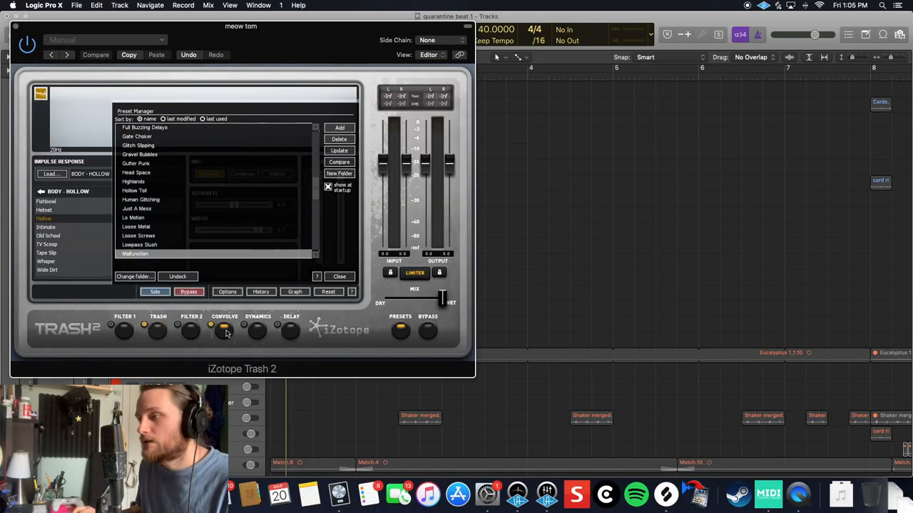
{"action": "left_click", "coordinate": [339, 276]}
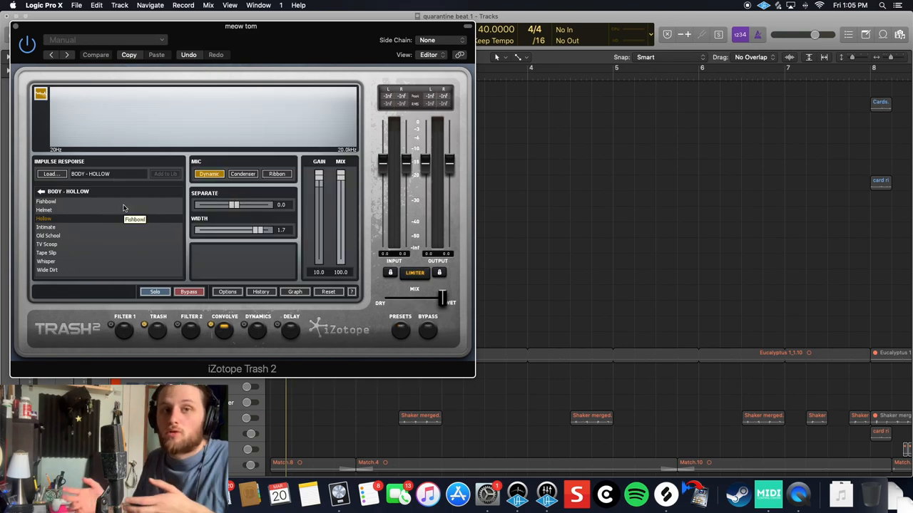